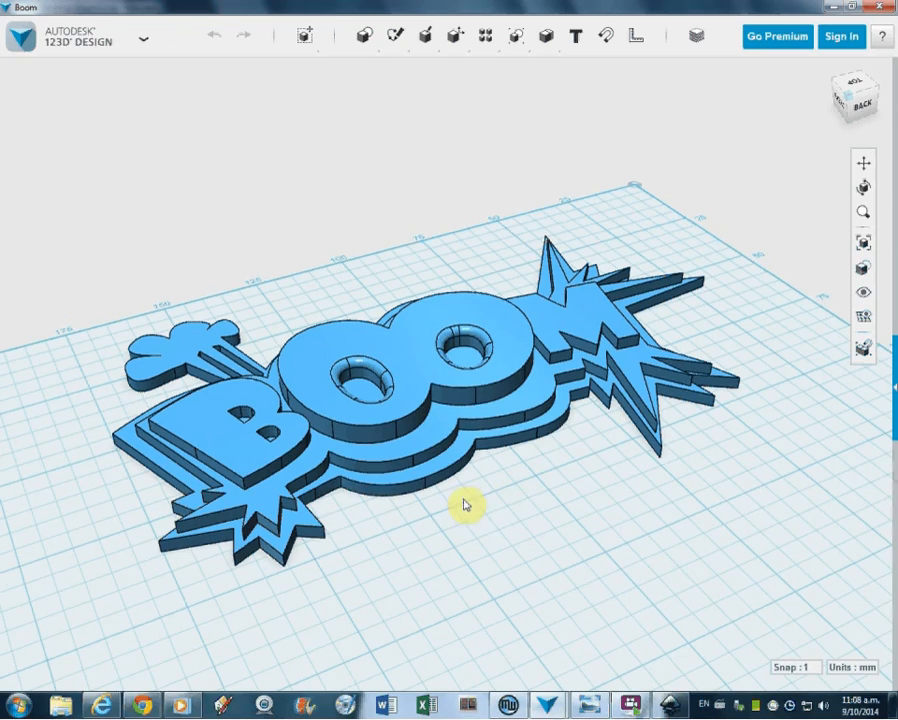
Orbit the view and switch to the sketch drawing tools on the canvas.
{"action": "left_click_drag", "start_coordinate": [464, 504], "coordinate": [476, 544]}
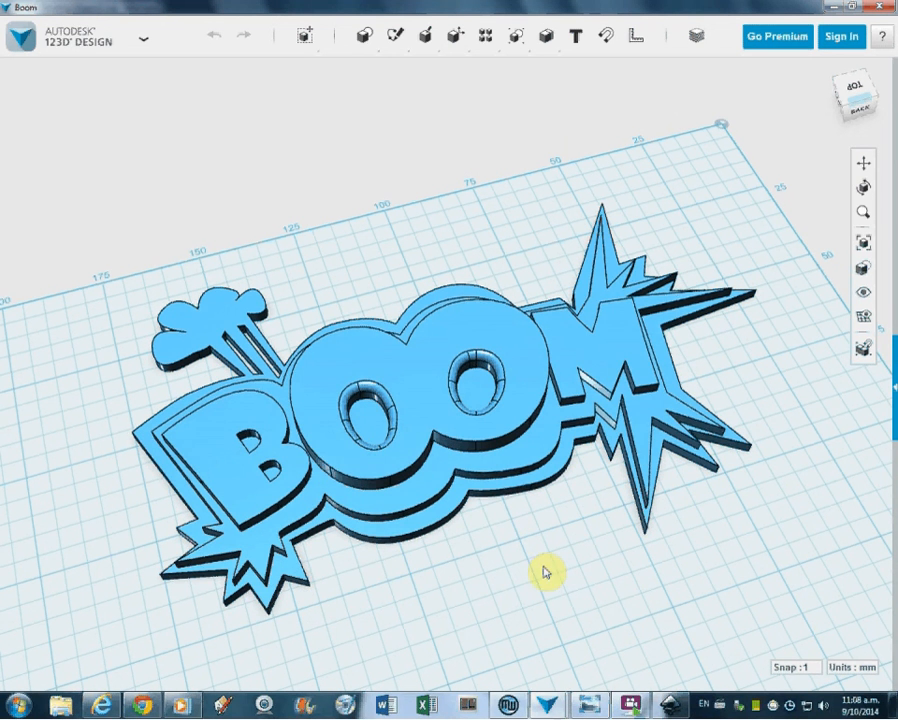
{"action": "left_click", "coordinate": [394, 36]}
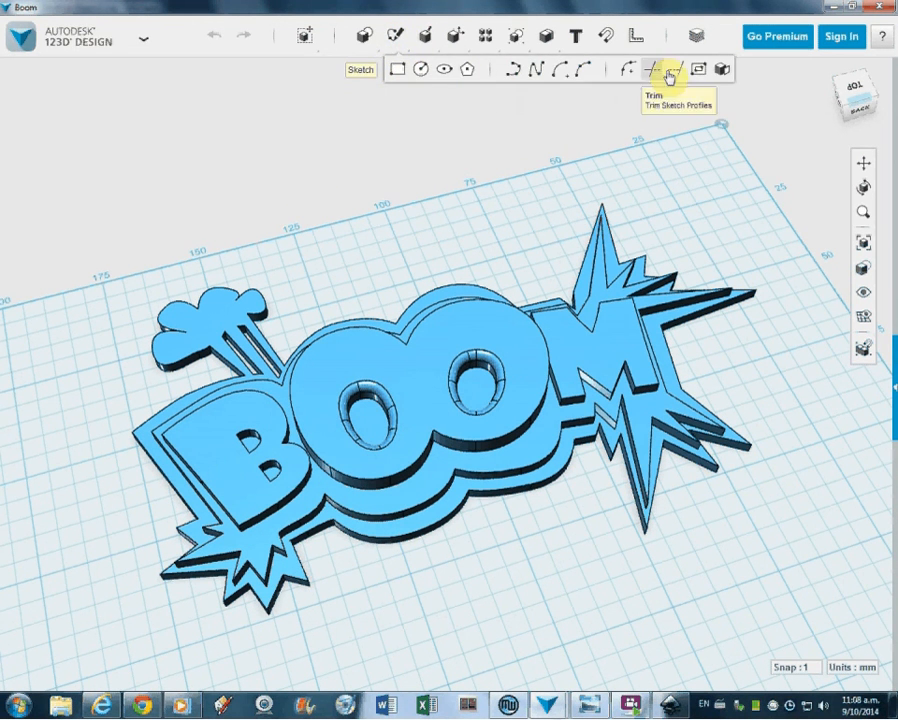
{"action": "mouse_move", "coordinate": [548, 70]}
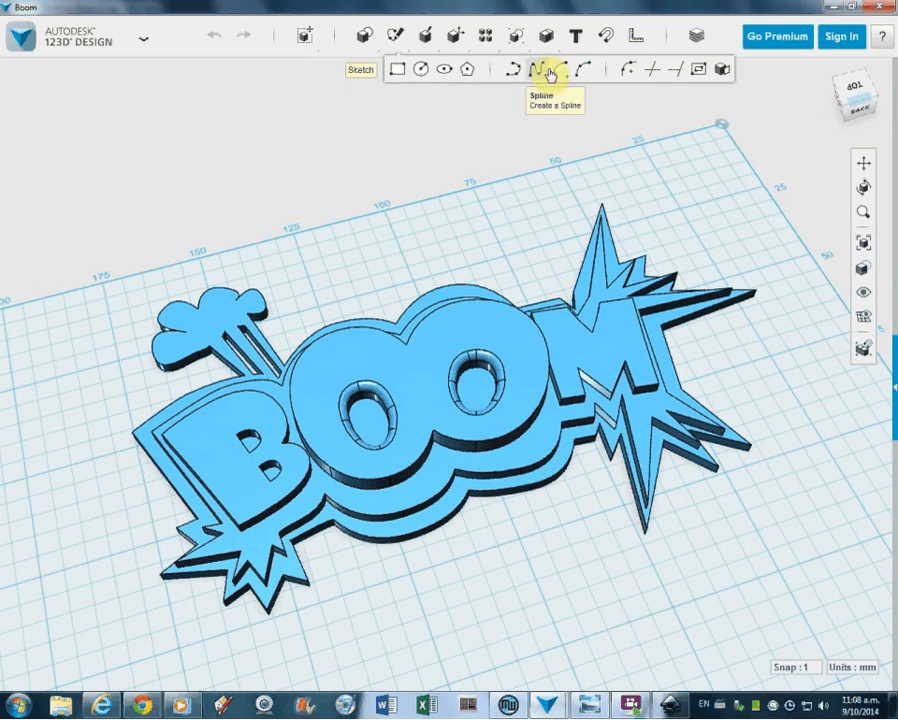
{"action": "left_click", "coordinate": [436, 502]}
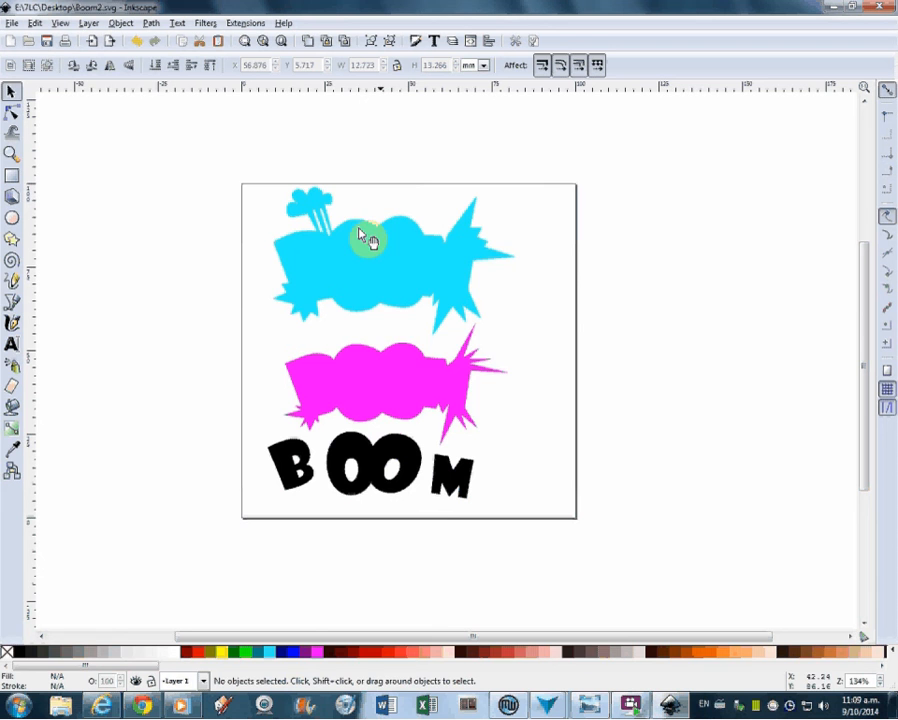
Stack the magenta shape on the cyan one and arrange the B, O, O, M letters on top.
{"action": "left_click_drag", "start_coordinate": [360, 390], "coordinate": [364, 270]}
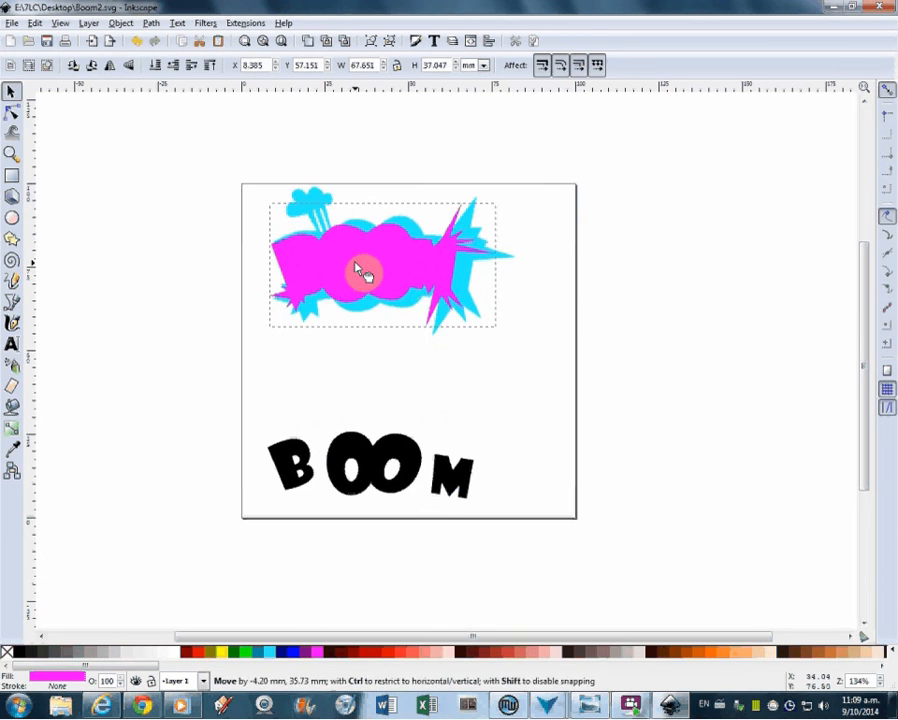
{"action": "left_click_drag", "start_coordinate": [356, 270], "coordinate": [372, 276]}
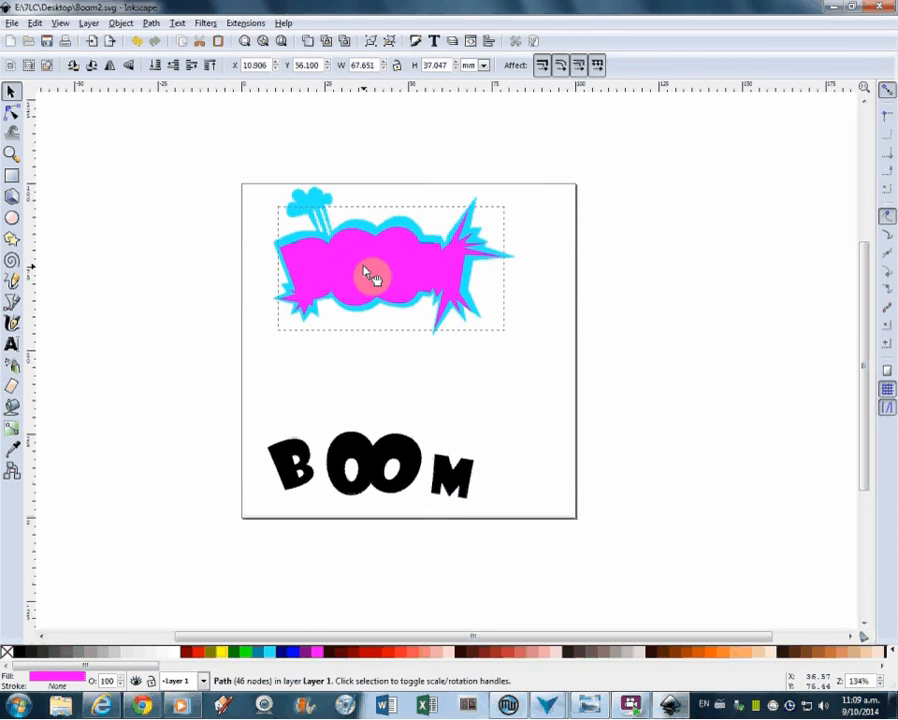
{"action": "left_click_drag", "start_coordinate": [290, 470], "coordinate": [310, 320]}
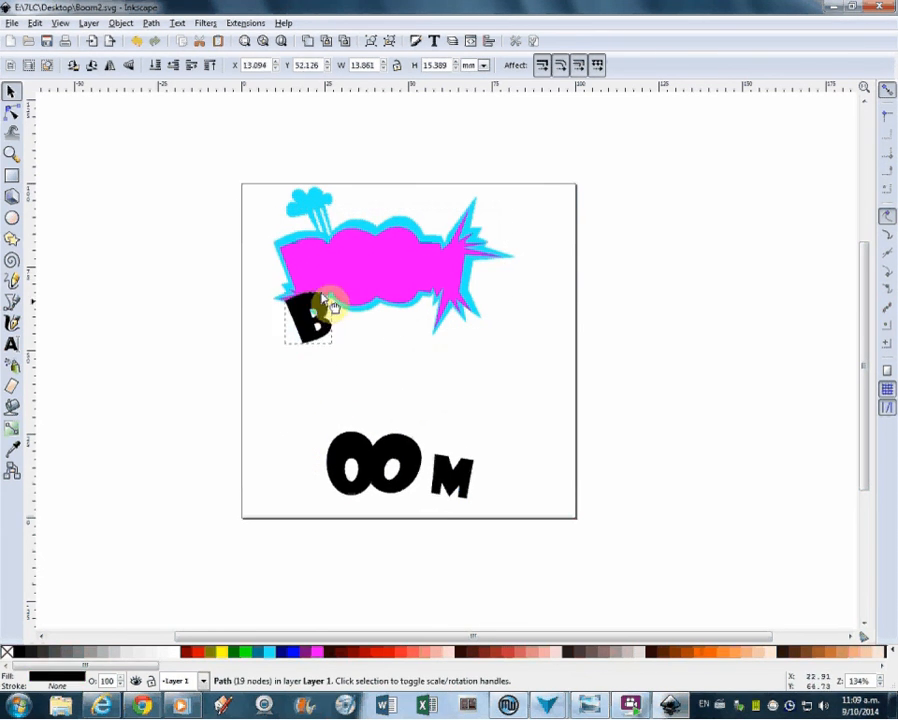
{"action": "left_click_drag", "start_coordinate": [310, 320], "coordinate": [320, 280]}
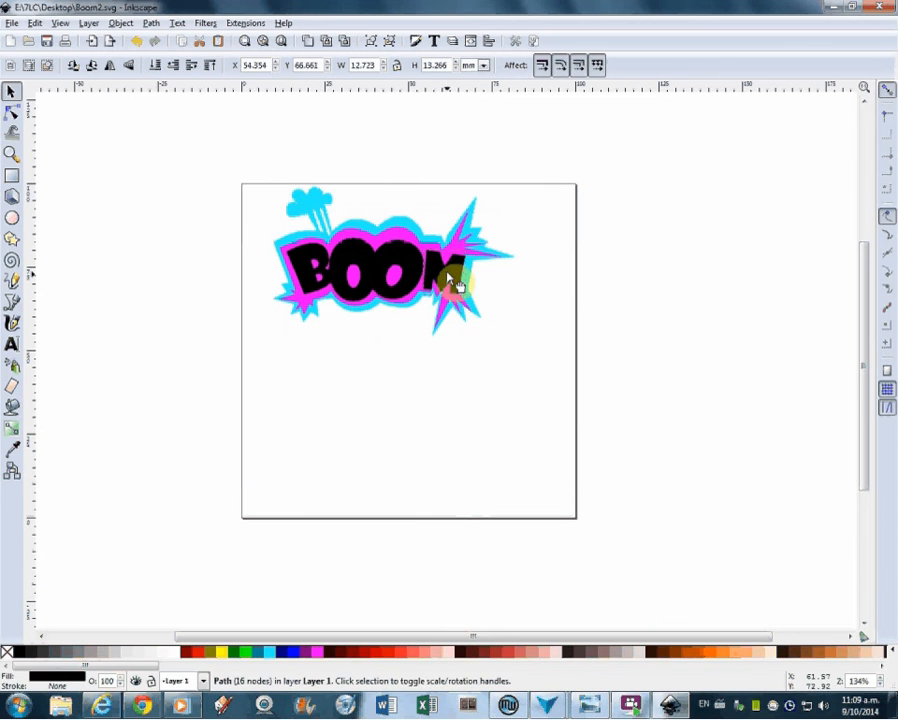
{"action": "left_click_drag", "start_coordinate": [450, 280], "coordinate": [444, 276]}
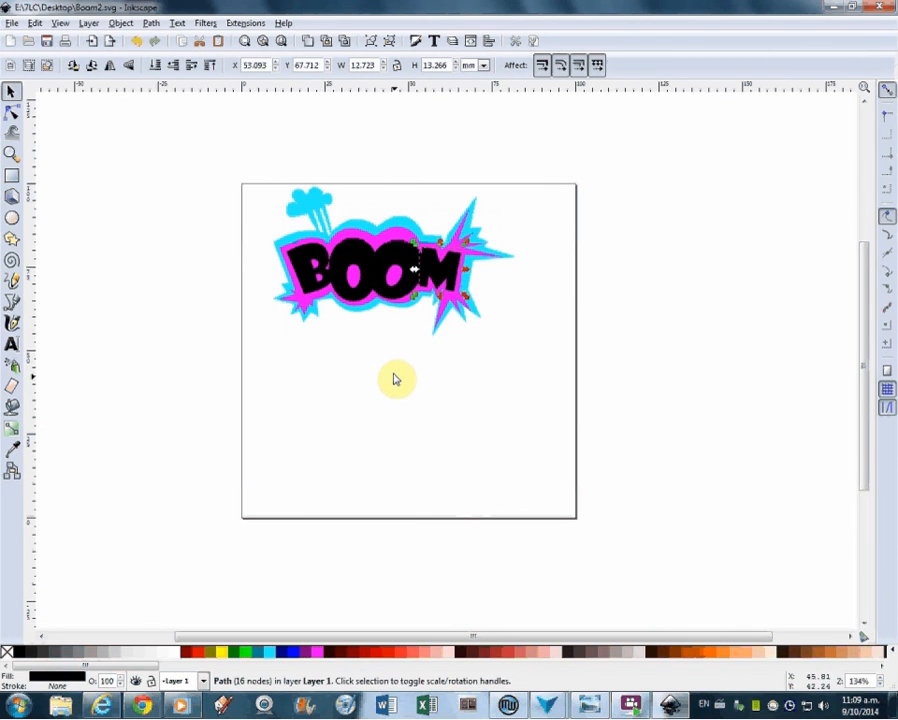
{"action": "left_click", "coordinate": [408, 420]}
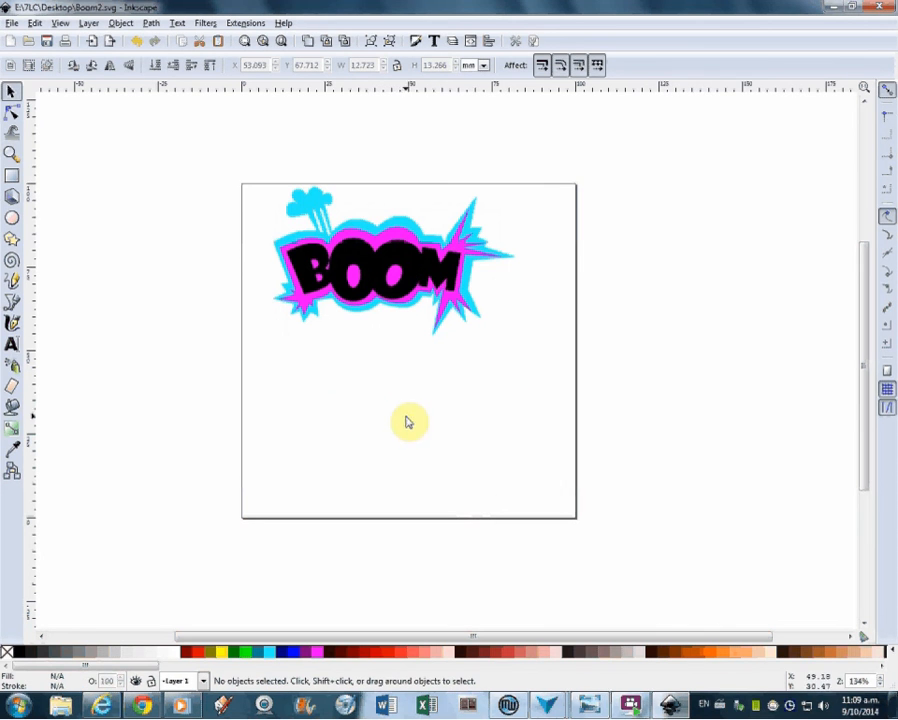
{"action": "mouse_move", "coordinate": [282, 332]}
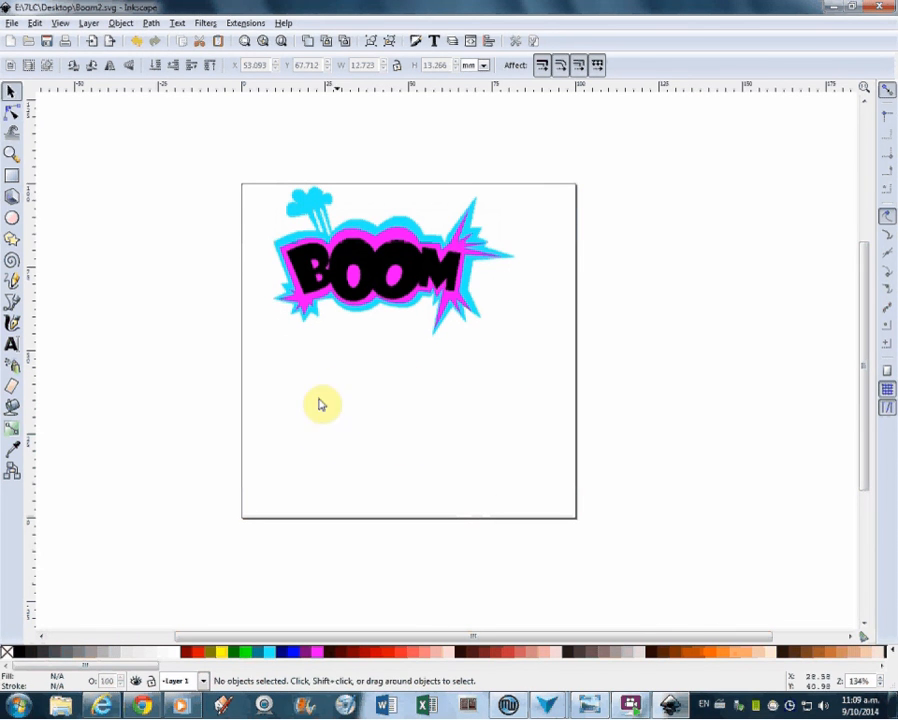
{"action": "mouse_move", "coordinate": [408, 456]}
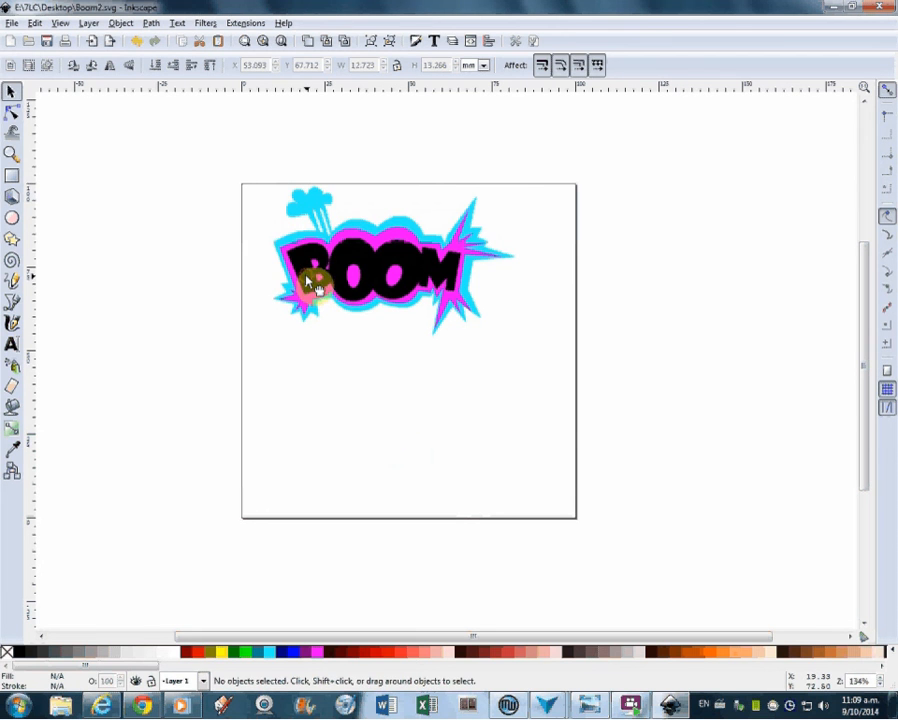
{"action": "left_click", "coordinate": [316, 284]}
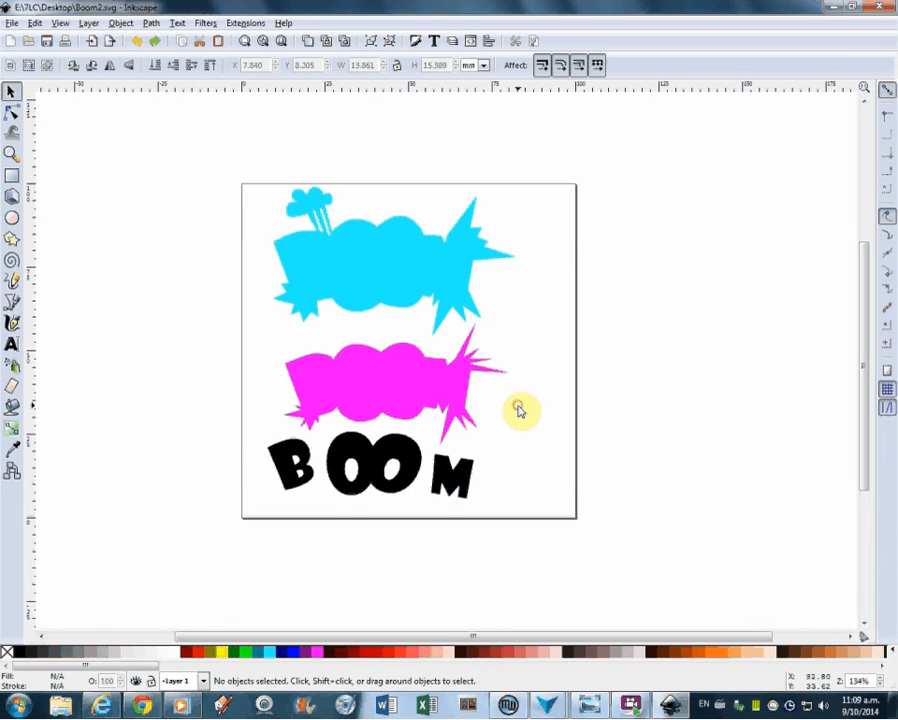
{"action": "mouse_move", "coordinate": [360, 330]}
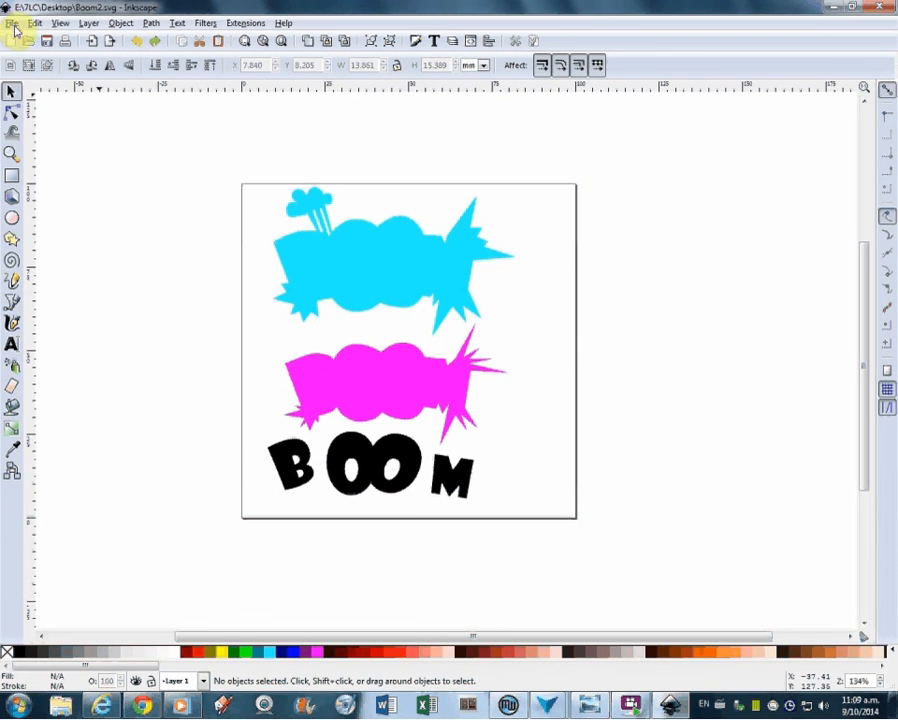
Save the separated BOOM sketch as a new Inkscape SVG file on the desktop.
{"action": "left_click", "coordinate": [12, 22]}
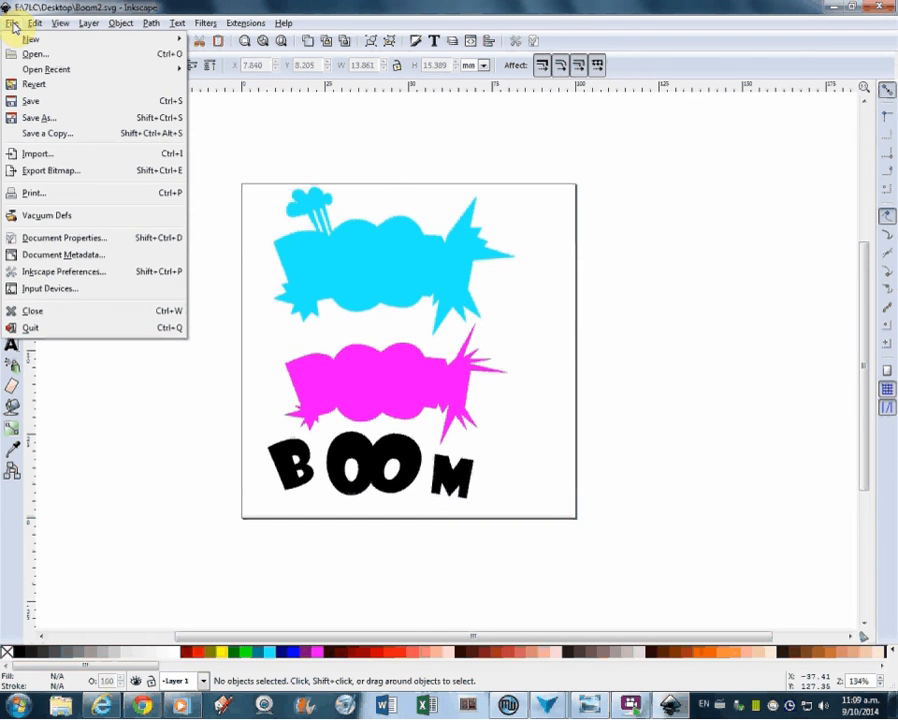
{"action": "left_click", "coordinate": [38, 116]}
{"action": "type", "text": "Boom3"}
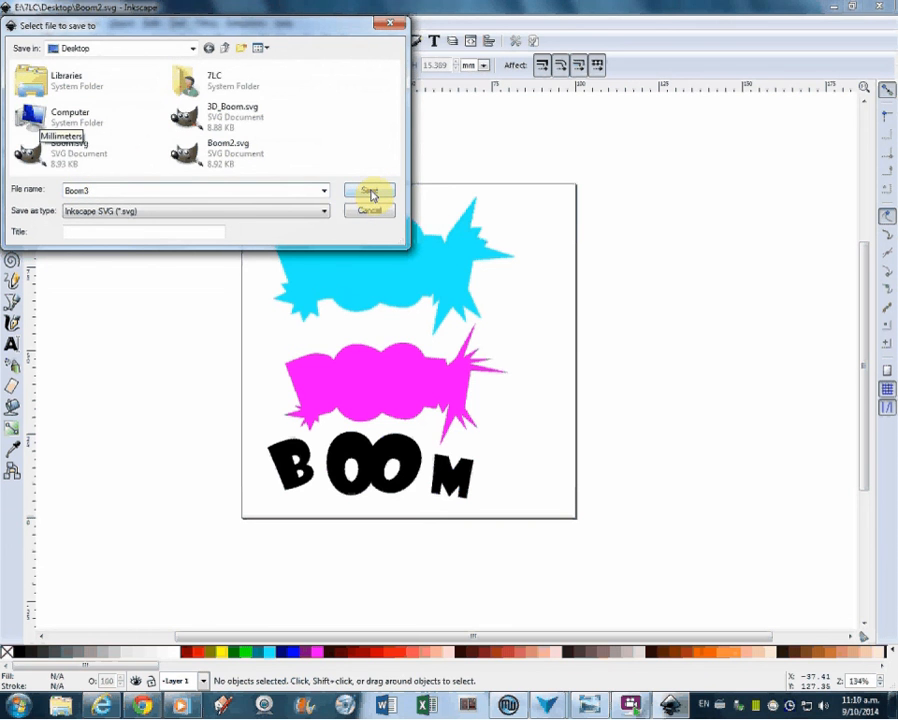
{"action": "left_click", "coordinate": [368, 192]}
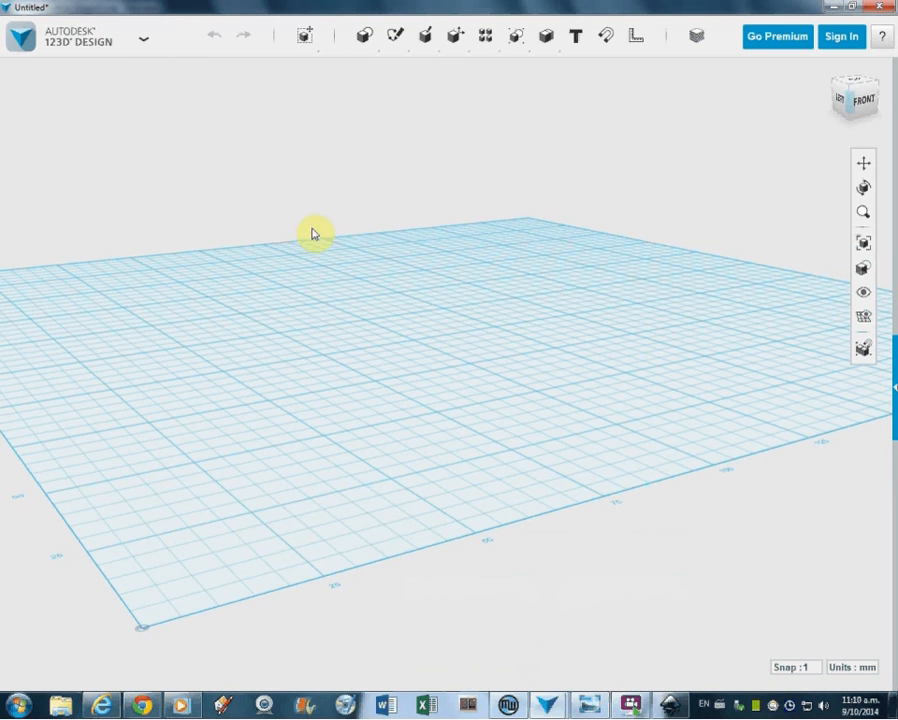
{"action": "mouse_move", "coordinate": [168, 104]}
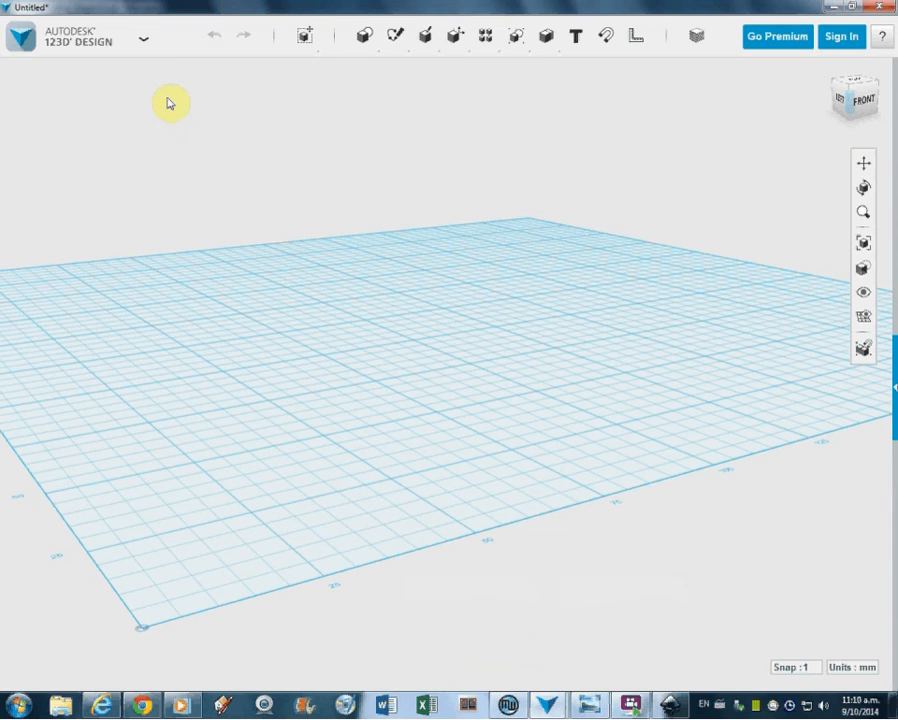
Import the Boom SVG file from the Desktop so its outlines lie flat on the grid.
{"action": "left_click", "coordinate": [148, 36]}
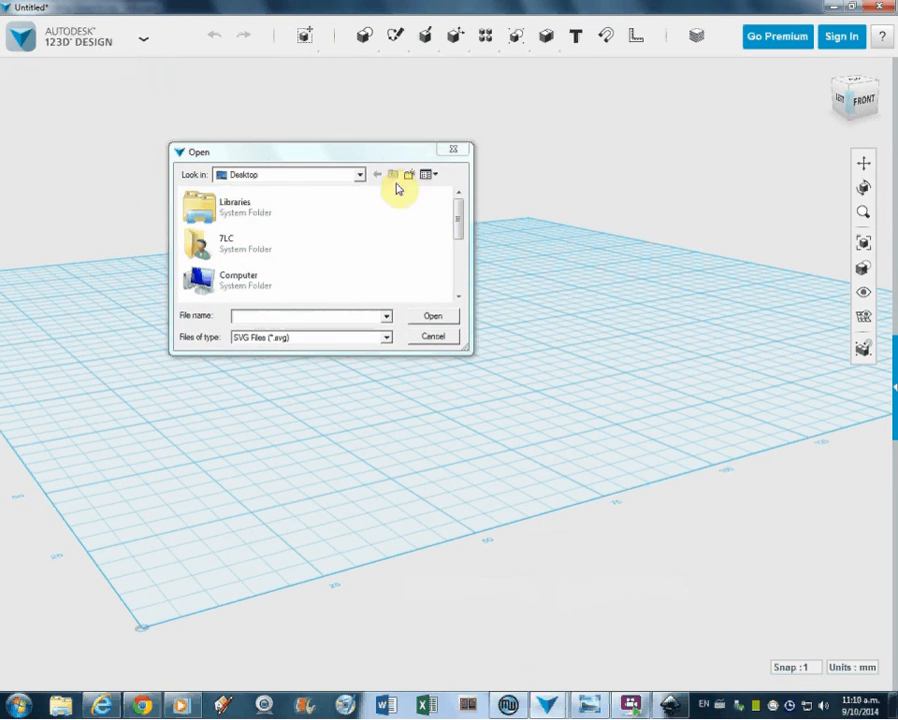
{"action": "left_click", "coordinate": [358, 174]}
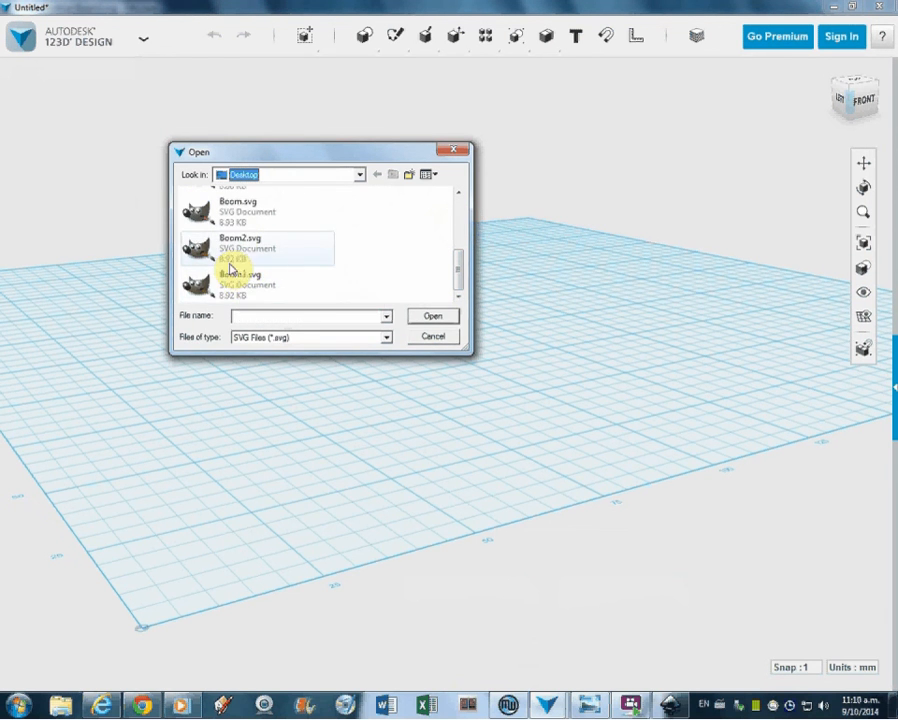
{"action": "left_click", "coordinate": [432, 316]}
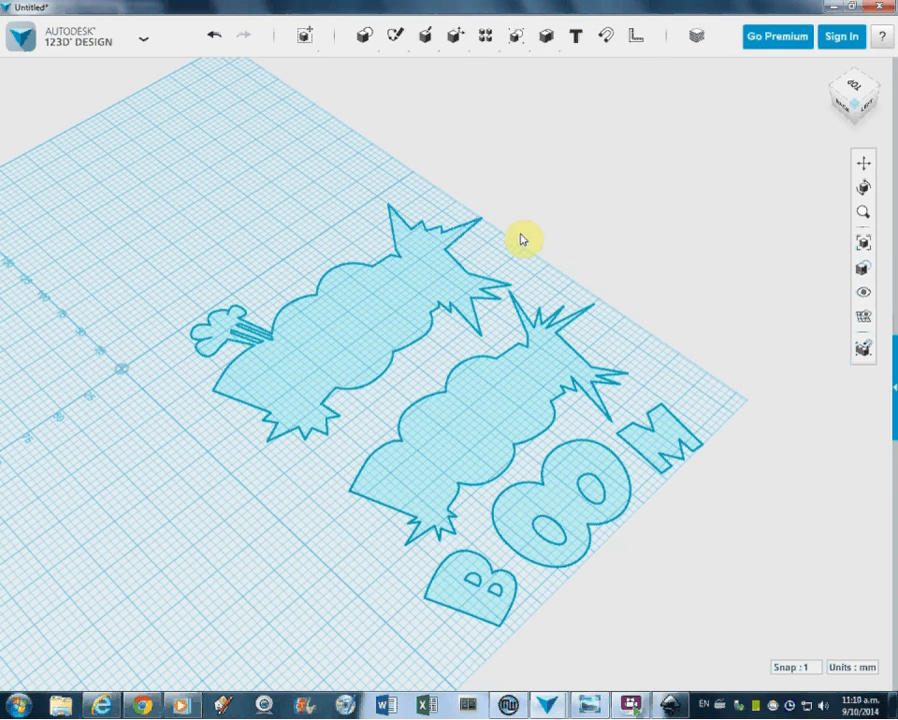
Extrude the upper and lower cloud sketches into thin solid backdrops.
{"action": "left_click", "coordinate": [370, 314]}
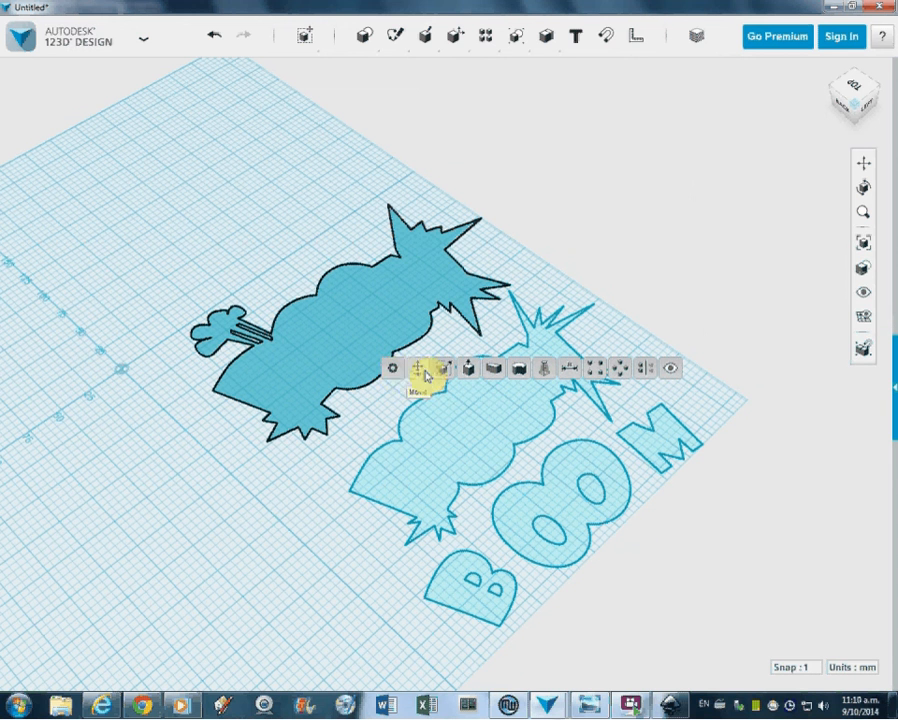
{"action": "left_click", "coordinate": [460, 368]}
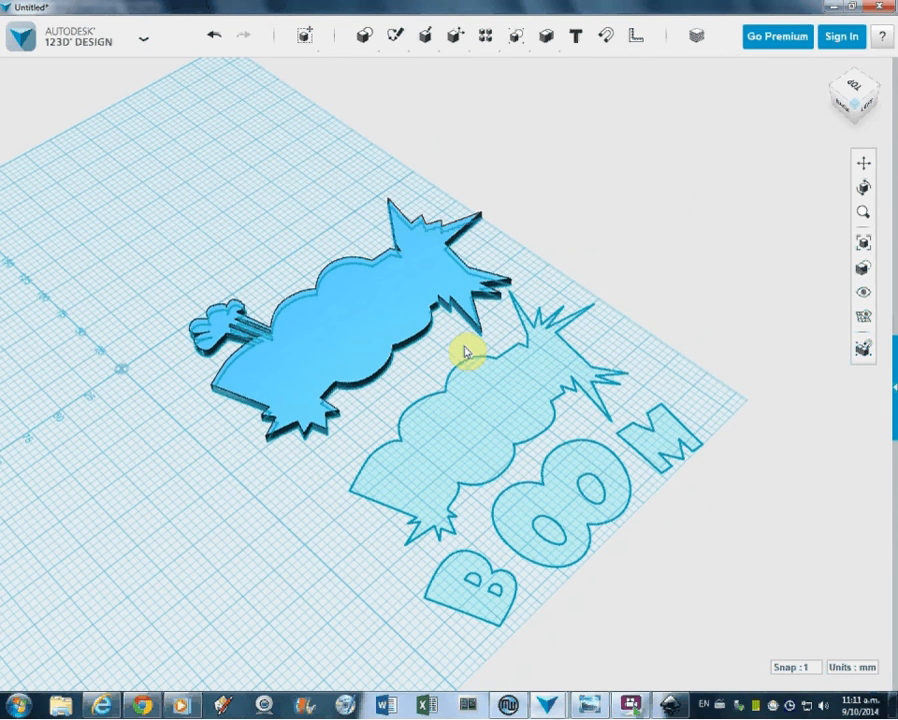
{"action": "left_click", "coordinate": [510, 470]}
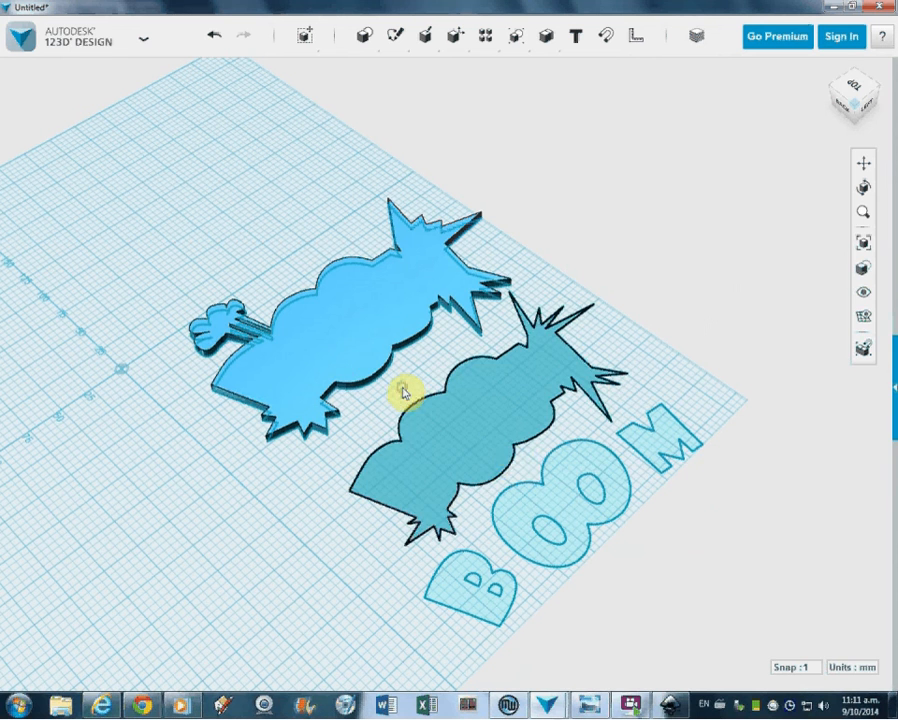
{"action": "left_click", "coordinate": [426, 36]}
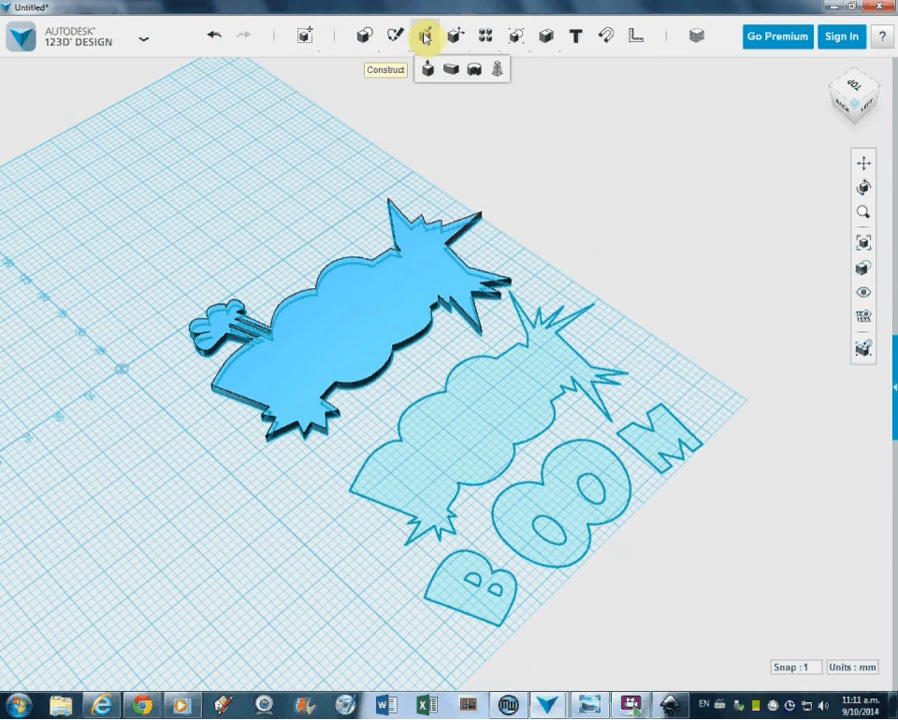
{"action": "left_click", "coordinate": [430, 68]}
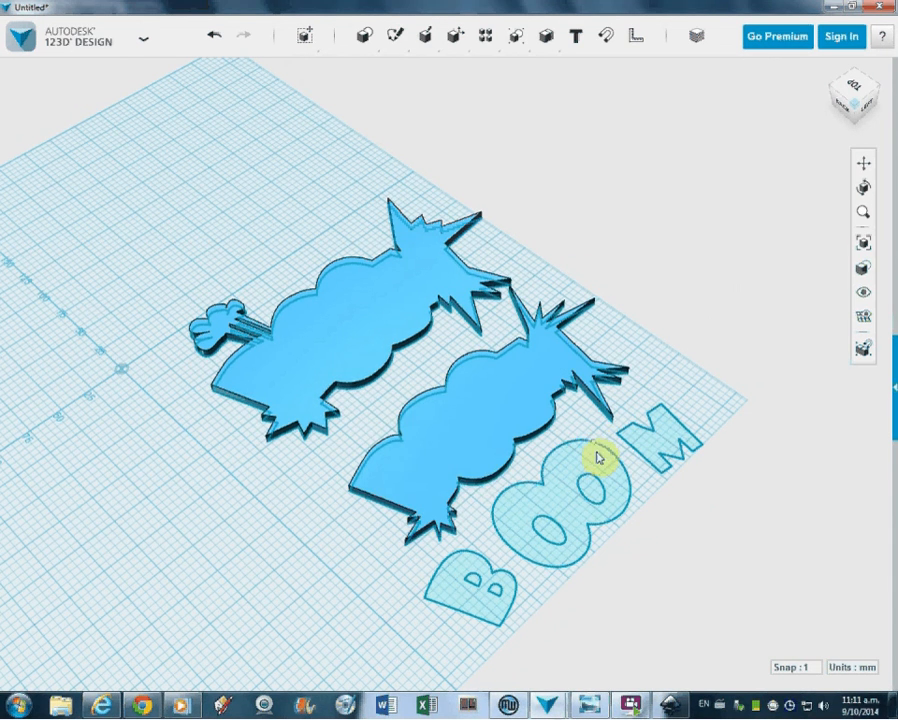
Extrude the BOOM letter sketches into solid letters.
{"action": "left_click", "coordinate": [450, 588]}
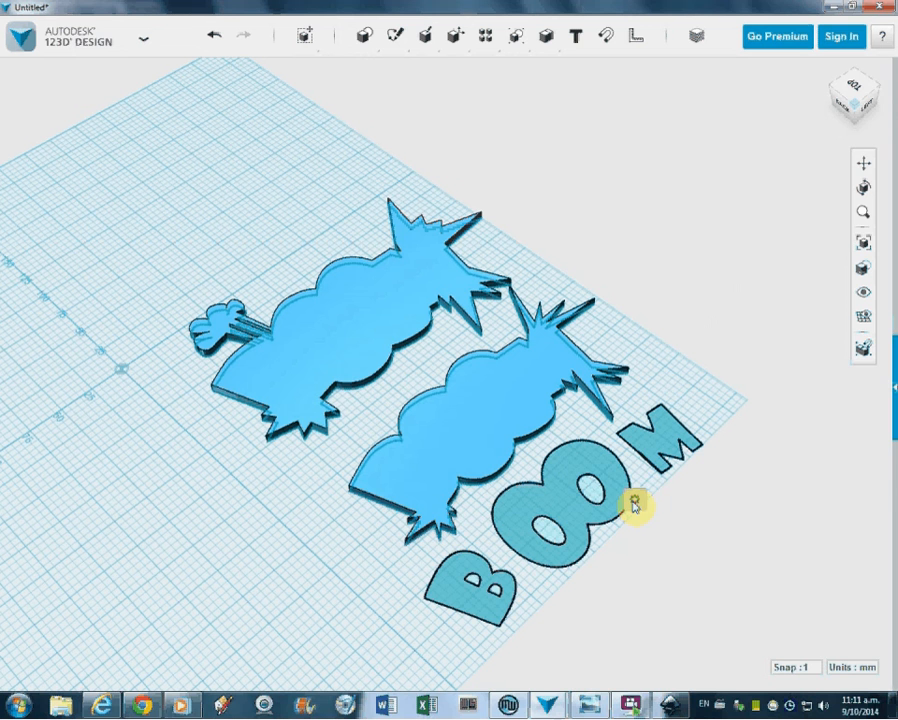
{"action": "left_click", "coordinate": [632, 504]}
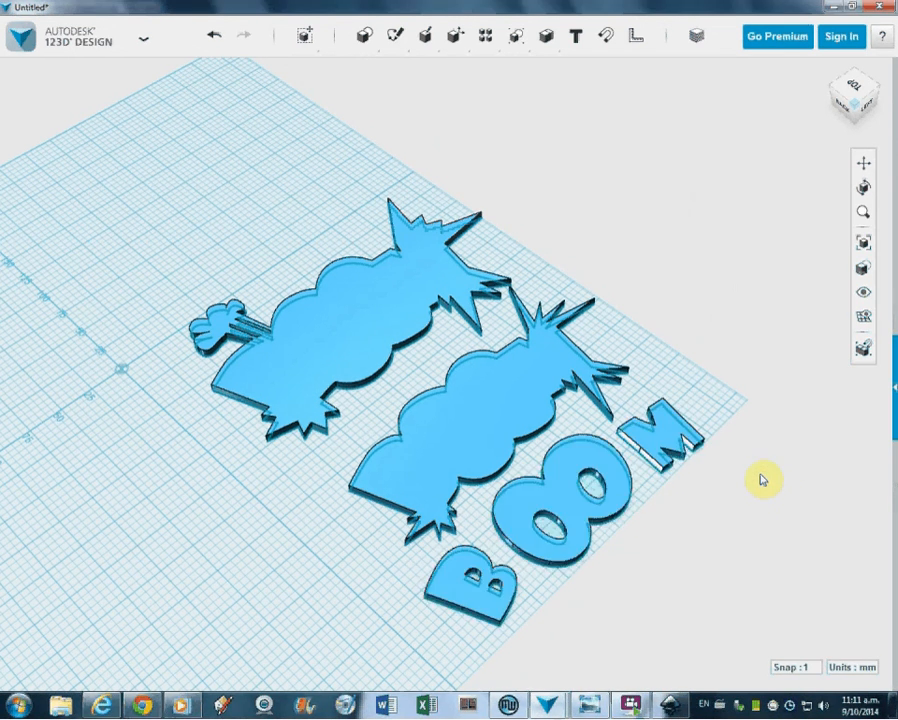
{"action": "mouse_move", "coordinate": [330, 596]}
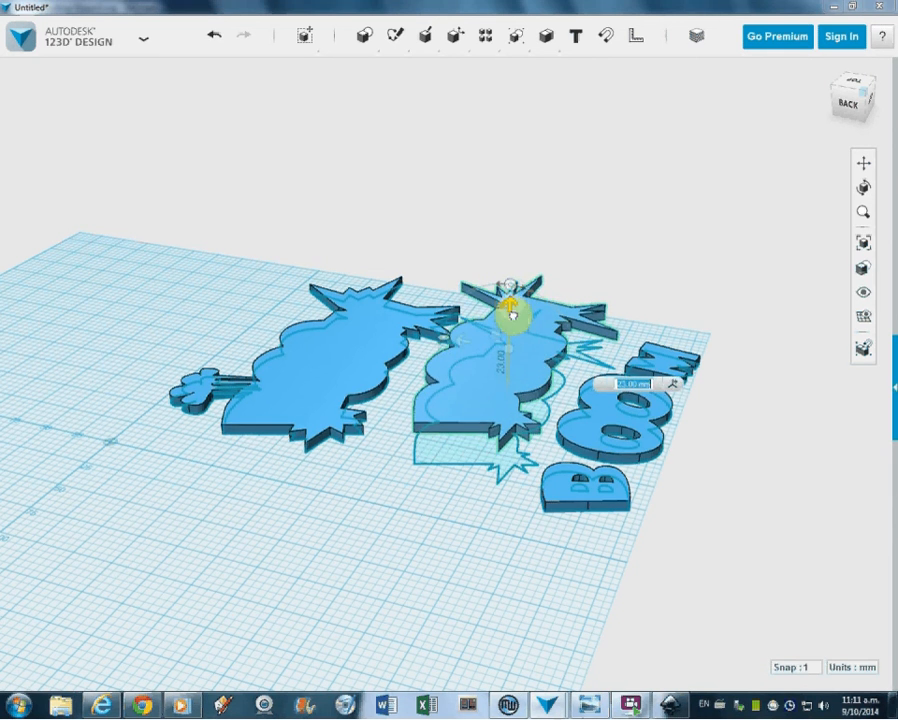
Orbit the view and snap the lower cloud solid onto the top of the other cloud.
{"action": "left_click_drag", "start_coordinate": [510, 312], "coordinate": [476, 350]}
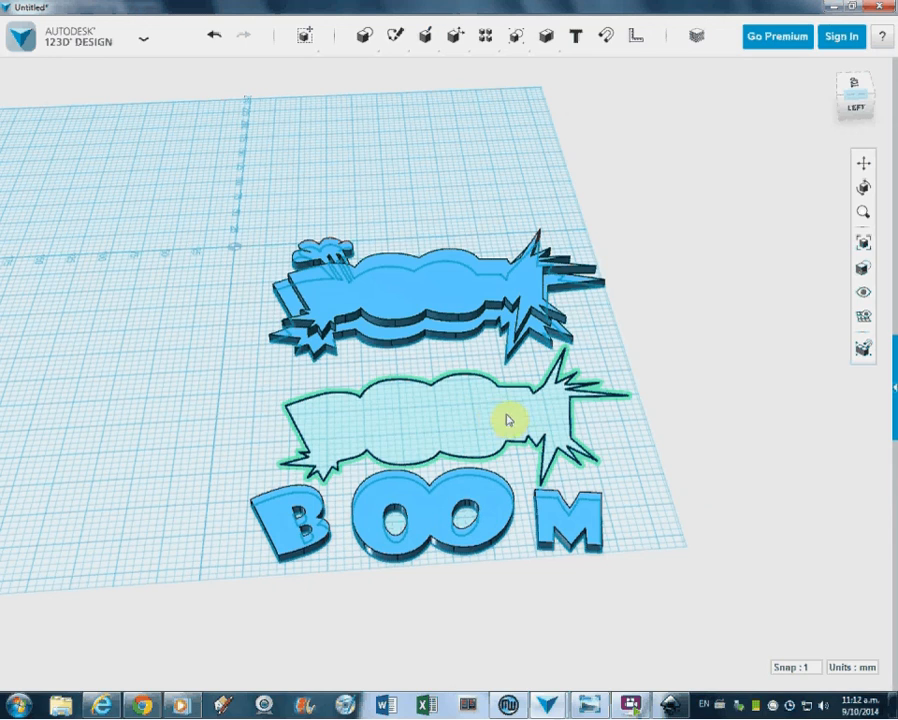
{"action": "left_click", "coordinate": [510, 420]}
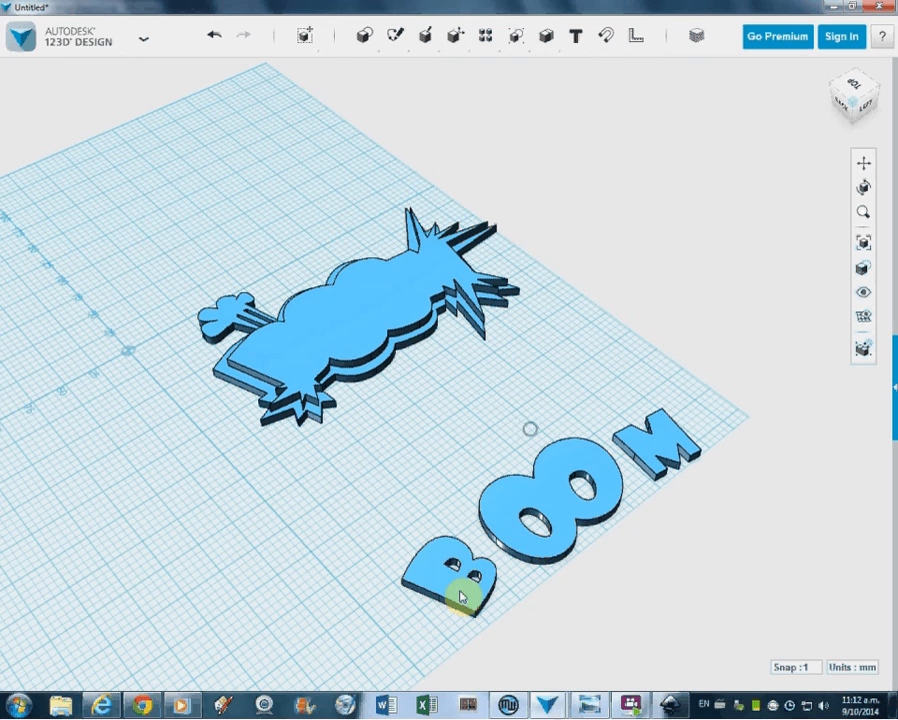
Move the B, O, O and M letter solids up onto the top face of the cloud stack.
{"action": "left_click", "coordinate": [460, 596]}
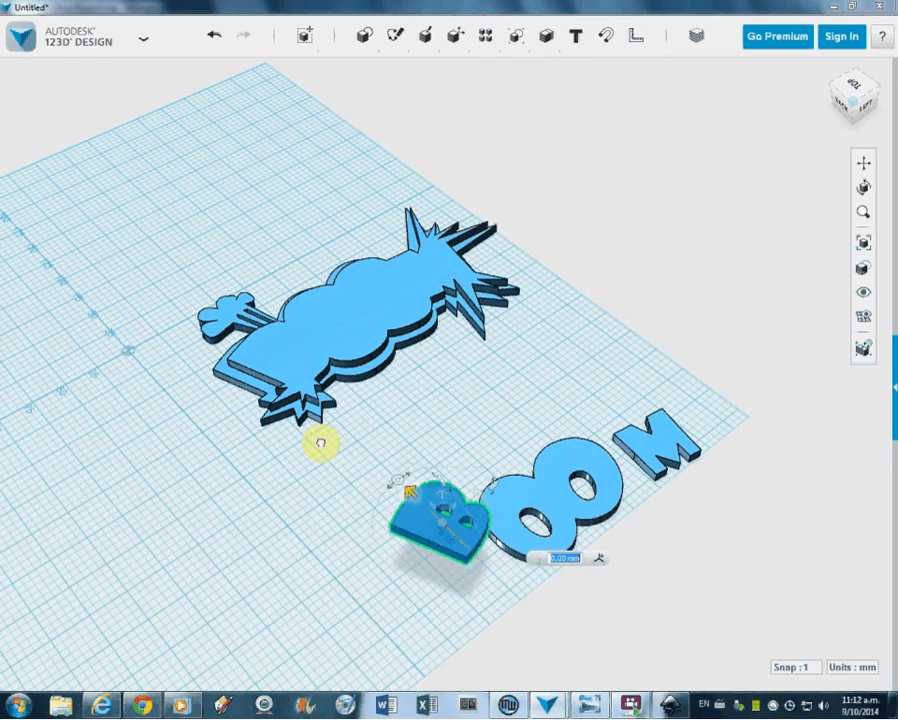
{"action": "left_click_drag", "start_coordinate": [436, 520], "coordinate": [276, 360]}
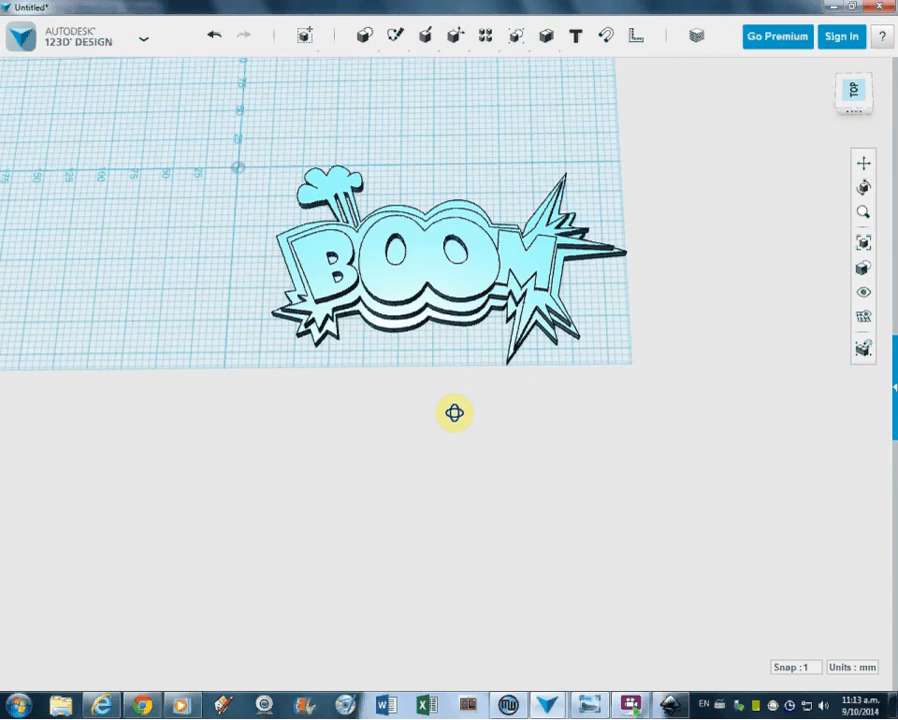
Fillet the inner edges of the two O letters with radius 4.
{"action": "left_click_drag", "start_coordinate": [454, 412], "coordinate": [470, 300]}
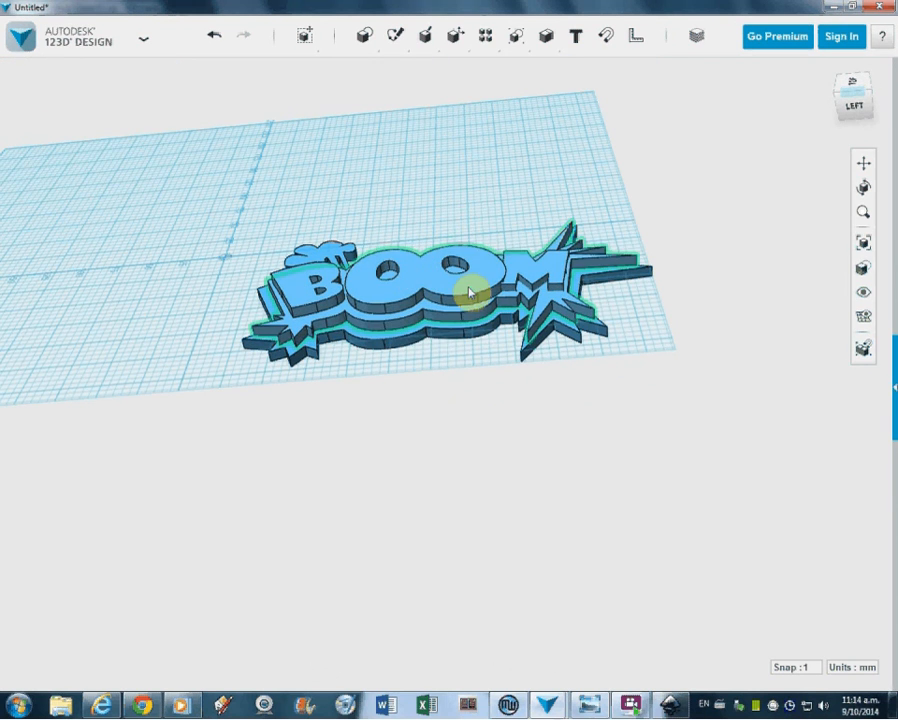
{"action": "left_click", "coordinate": [456, 36]}
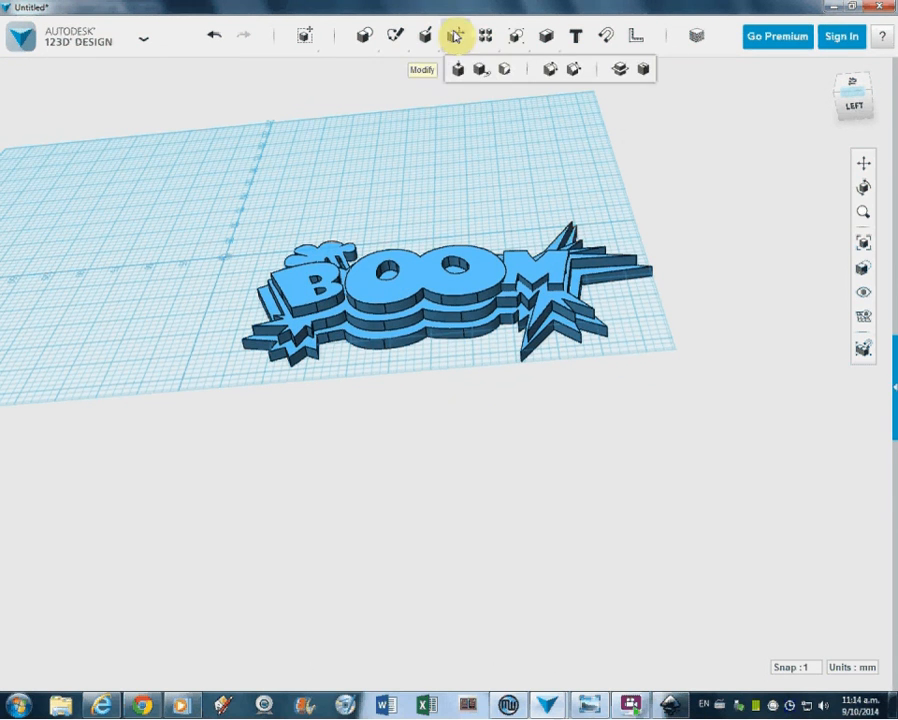
{"action": "left_click", "coordinate": [456, 68]}
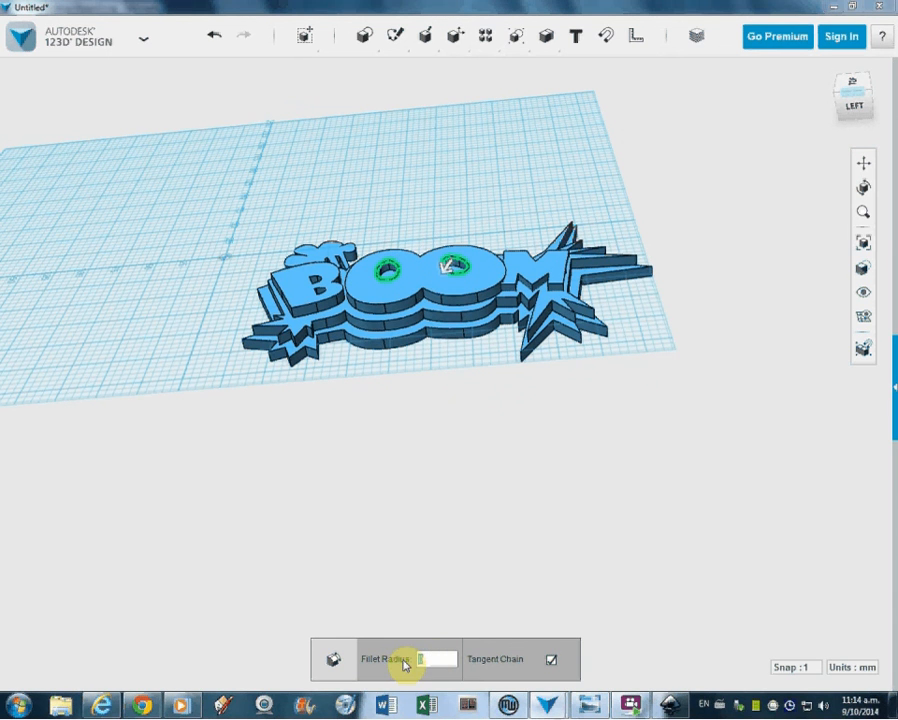
{"action": "type", "text": "4"}
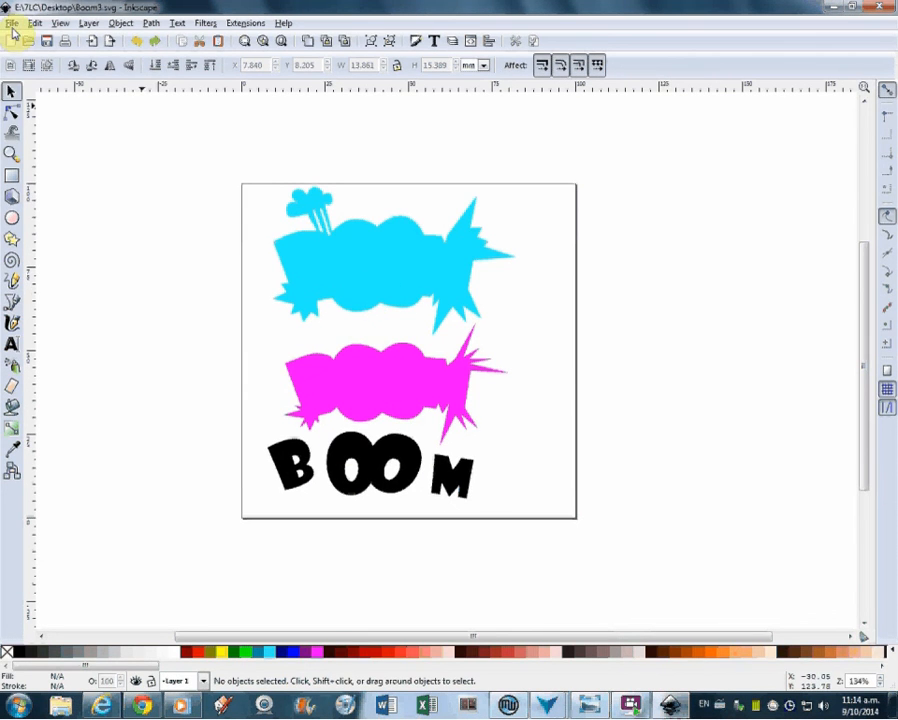
{"action": "left_click", "coordinate": [12, 22]}
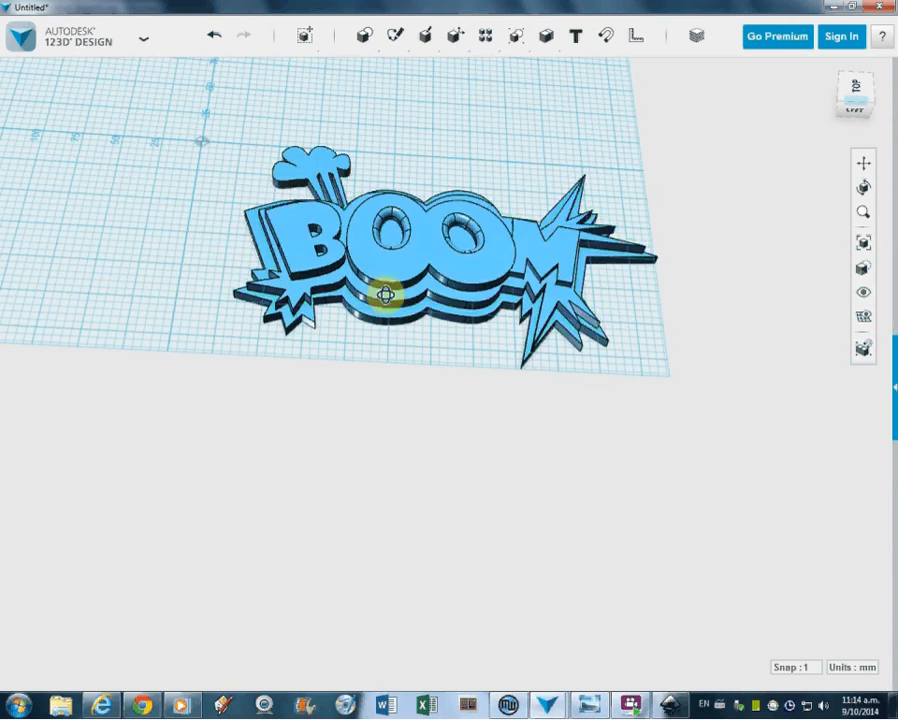
Show the 123D Design app menu with New, Open, Save and Export STL commands.
{"action": "left_click", "coordinate": [144, 40]}
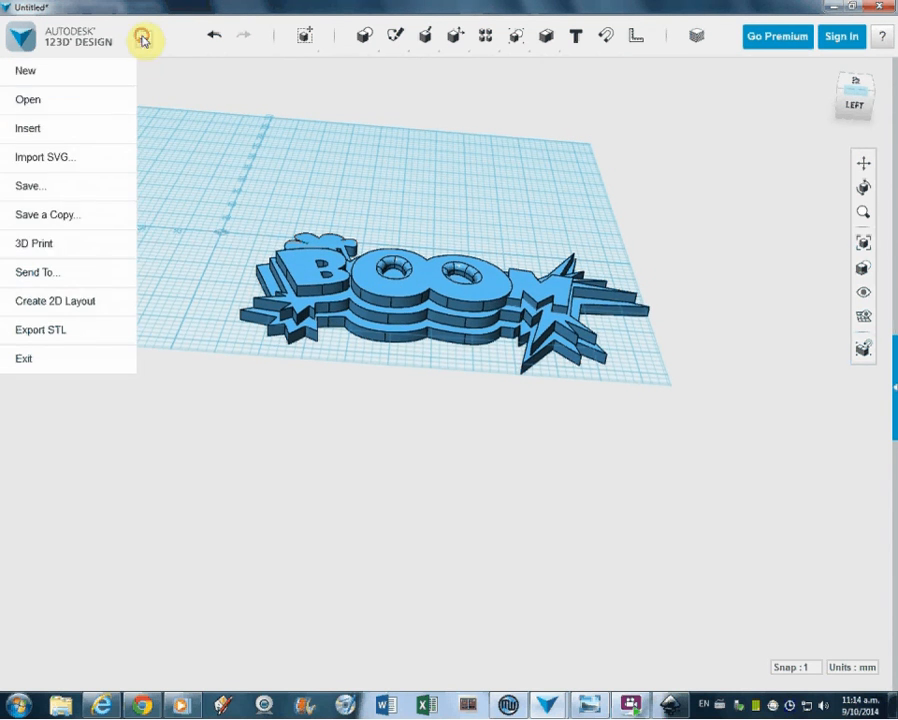